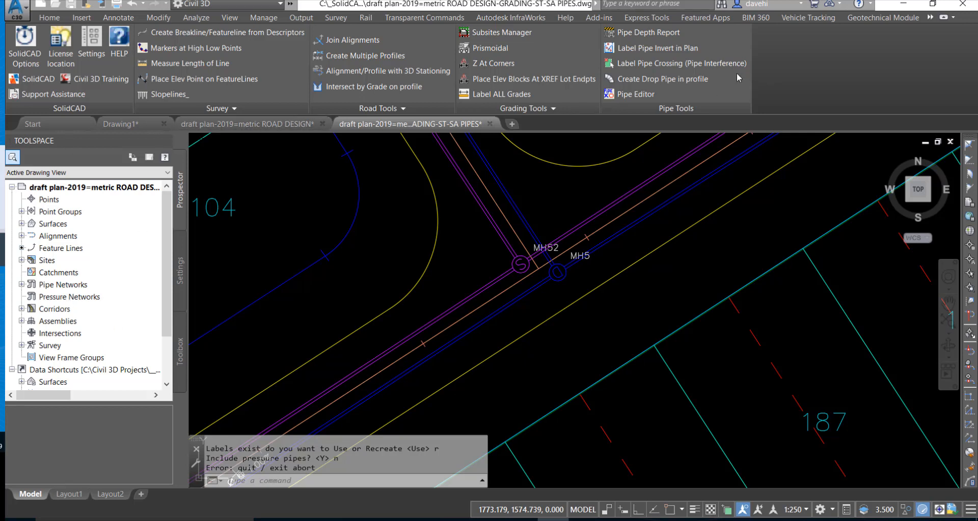
mouse_move(676, 64)
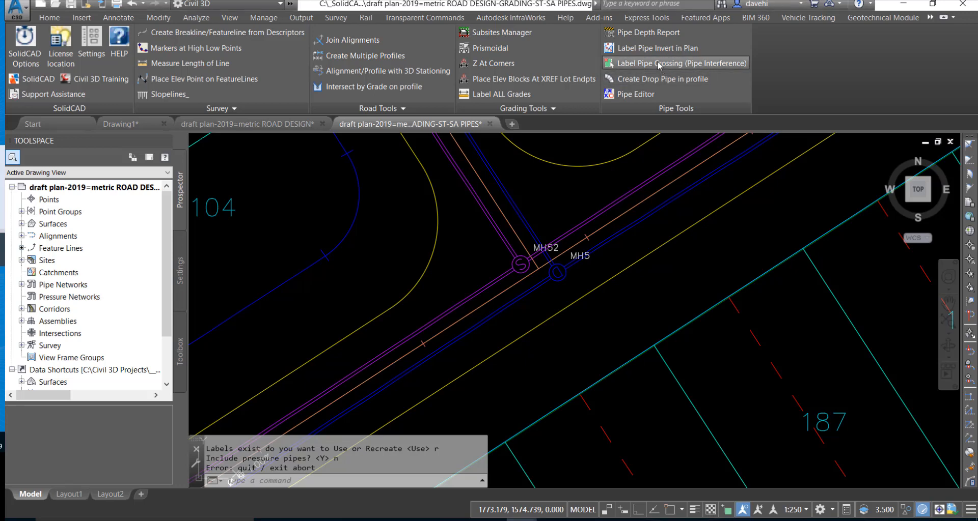
Step: Launch Label Pipe Crossing to show the Pipe Interference settings: 1.0 clearance, 1.0 text height, 150 pipe size
click(679, 62)
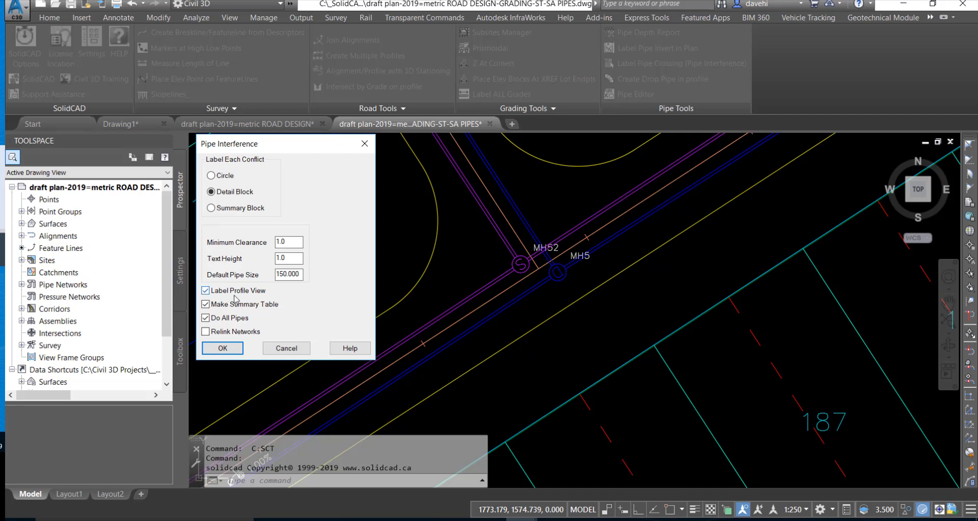
mouse_move(266, 296)
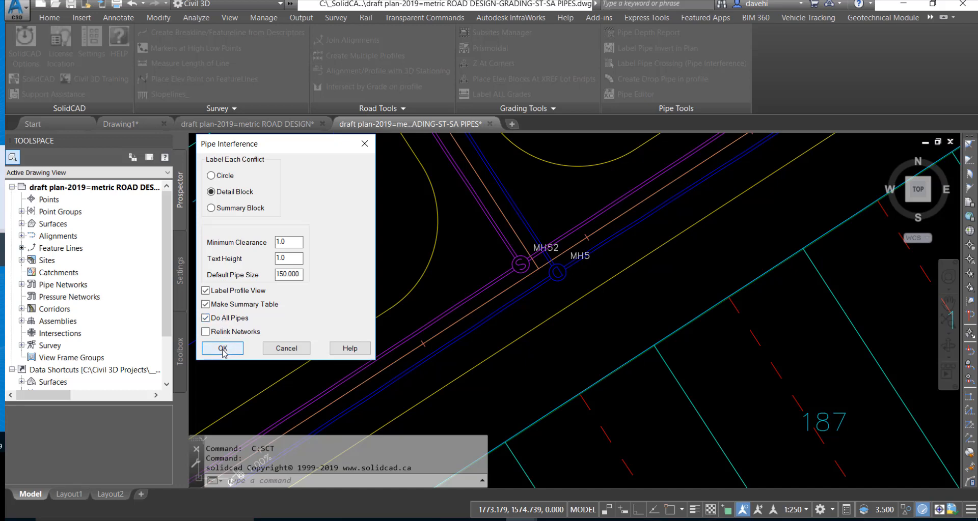
Step: Confirm the Pipe Interference settings to bring up the SAN, STM, CWC and WTR network groupings
click(222, 348)
text(n)
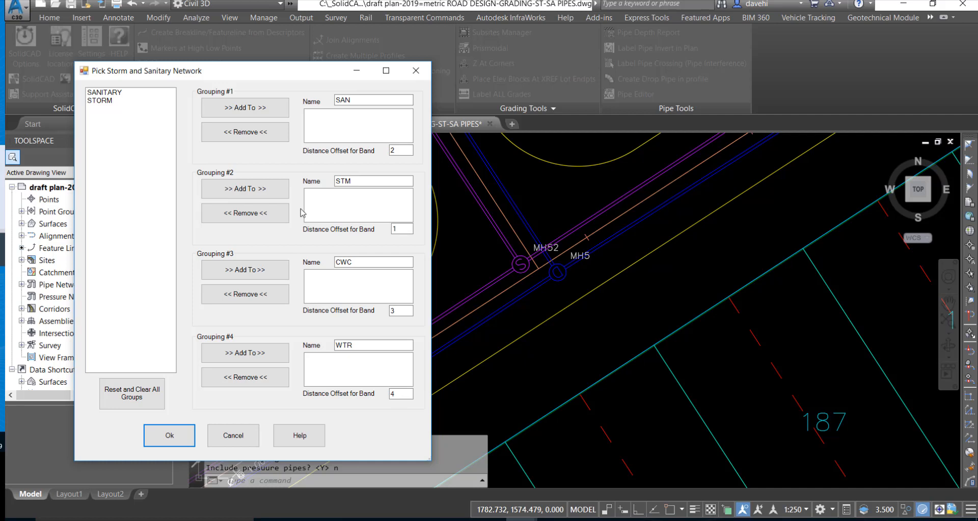
mouse_move(384, 215)
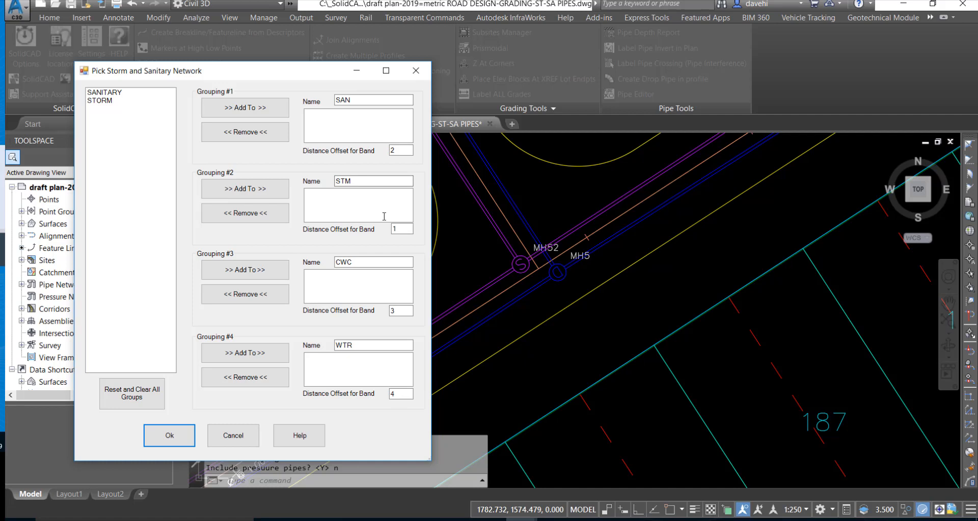
mouse_move(3, 267)
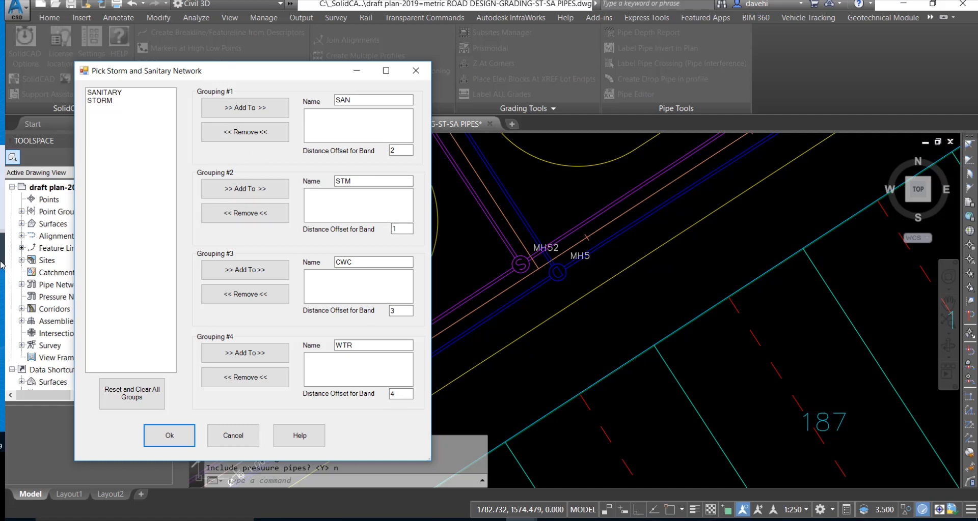
mouse_move(190, 477)
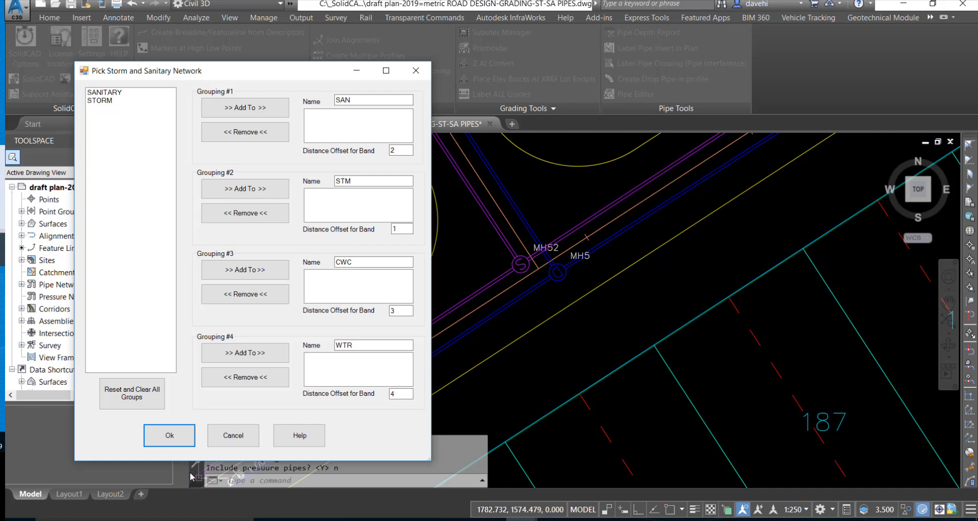
Step: Accept the network groupings and include all four detected crossings in the interference table
click(169, 435)
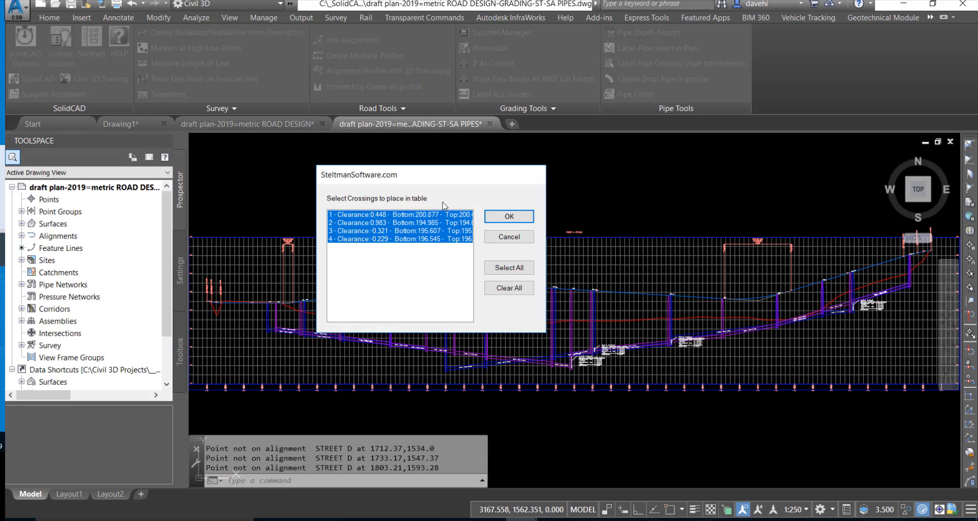
mouse_move(459, 240)
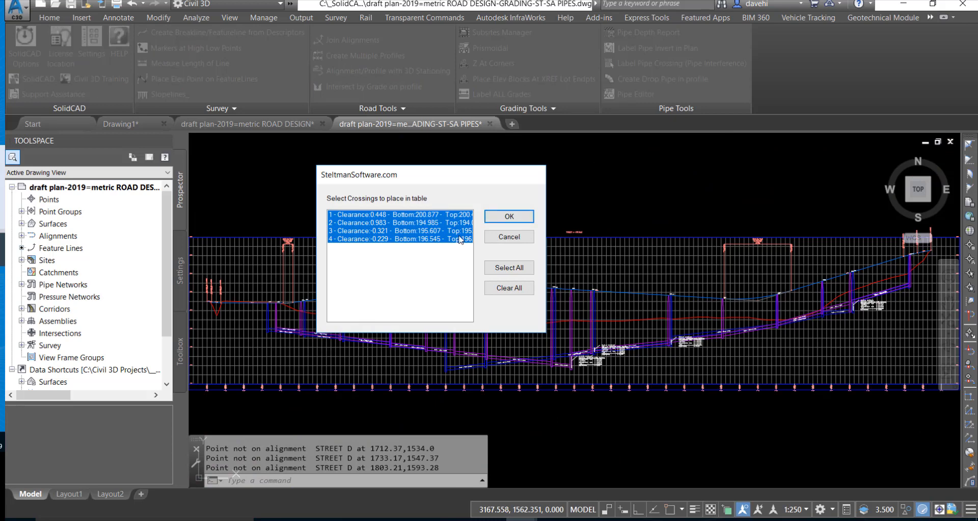
click(508, 217)
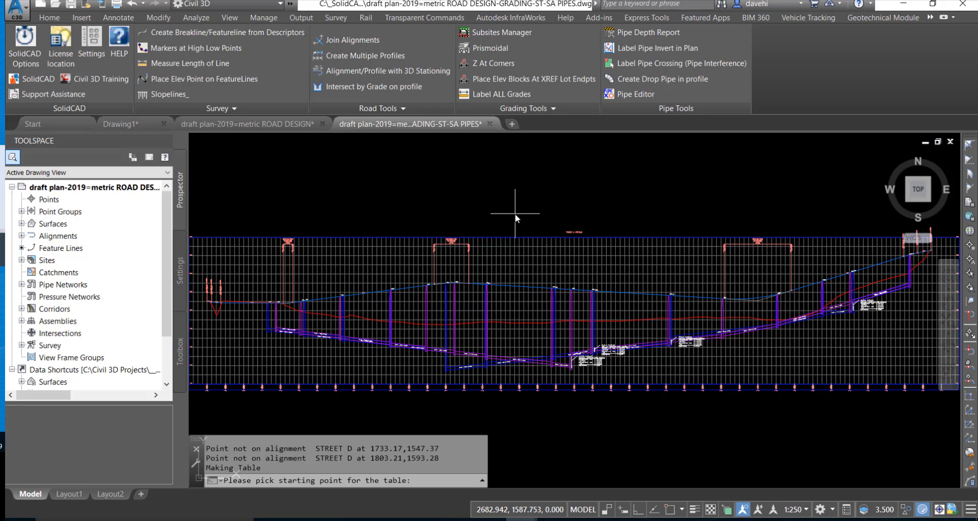
mouse_move(545, 406)
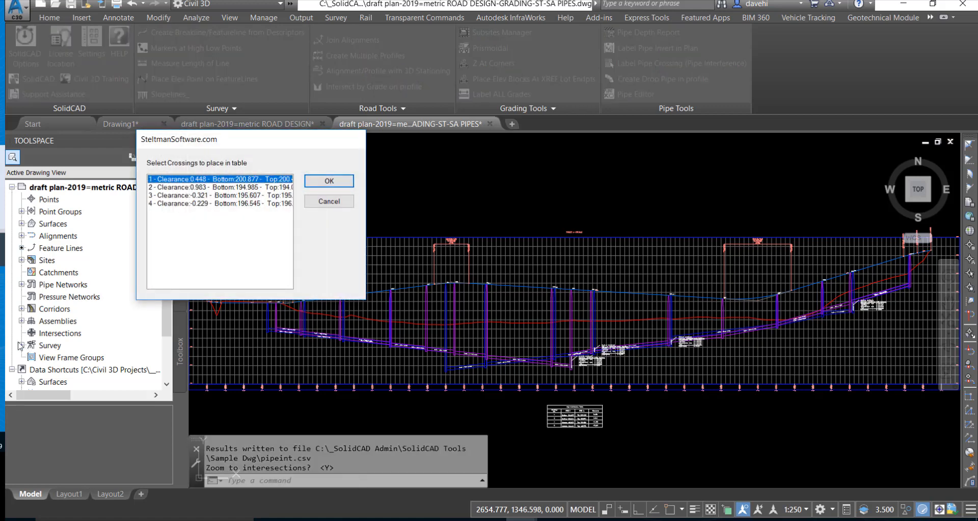
mouse_move(196, 204)
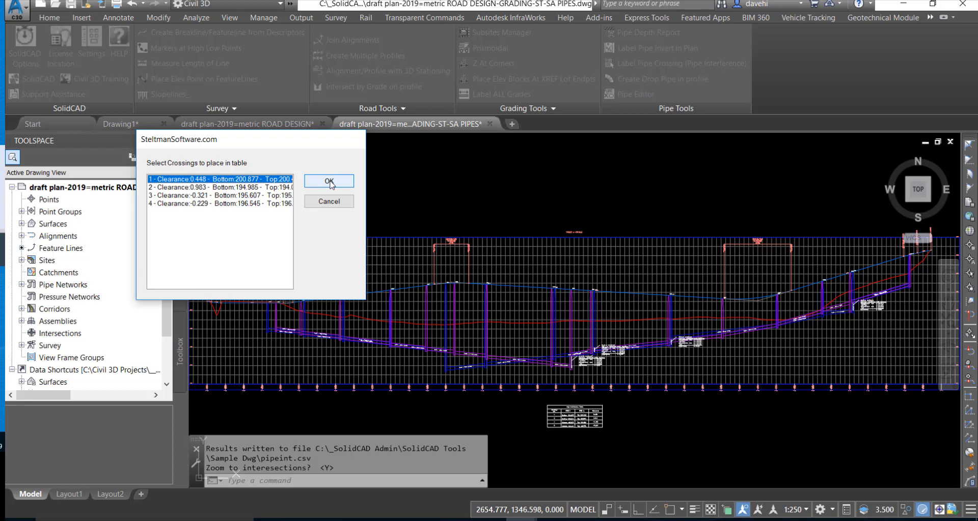
Step: Zoom to crossing 1 to show its red 0.448 clearance marker beside MH48
click(328, 181)
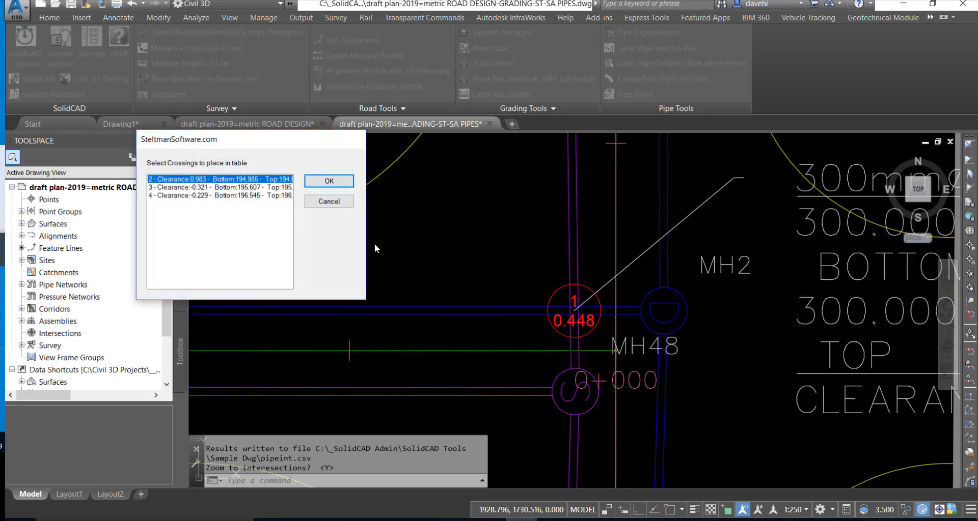
mouse_move(562, 360)
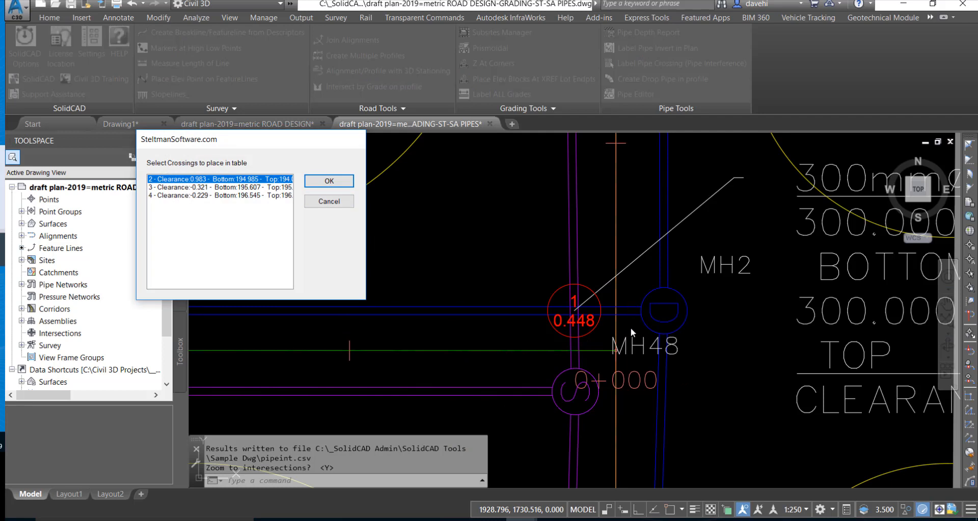
mouse_move(536, 341)
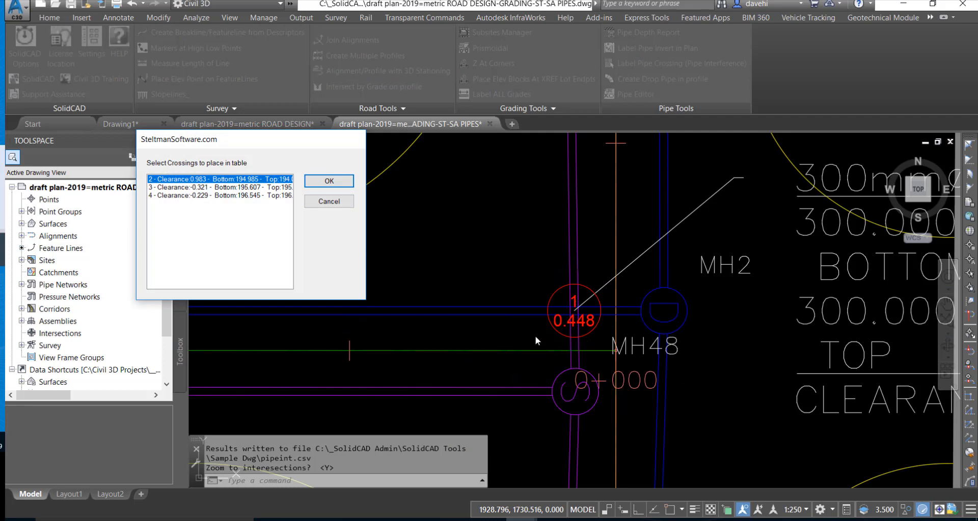
mouse_move(561, 321)
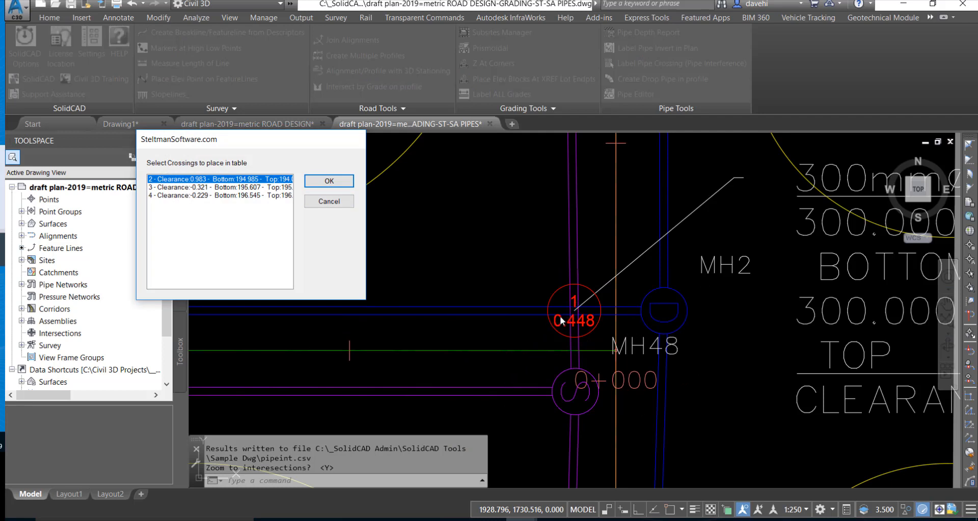
mouse_move(550, 341)
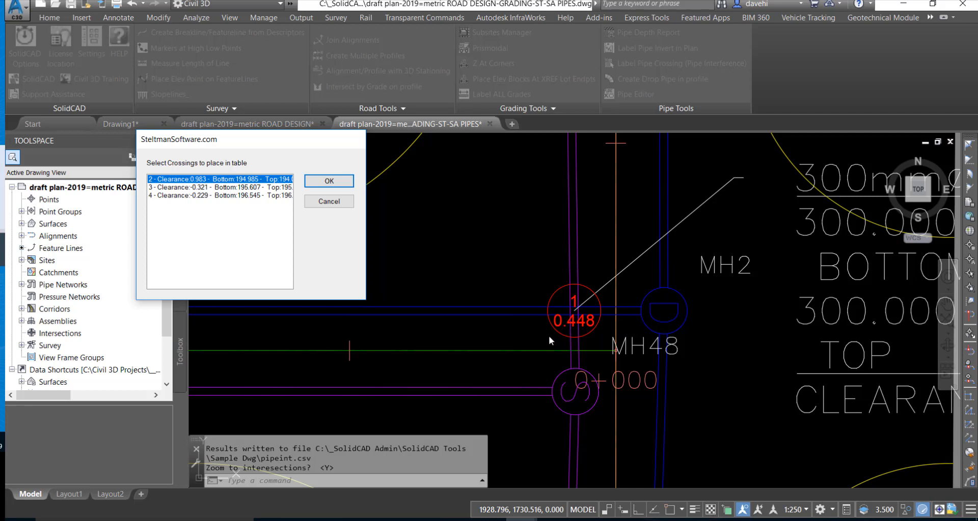
mouse_move(549, 341)
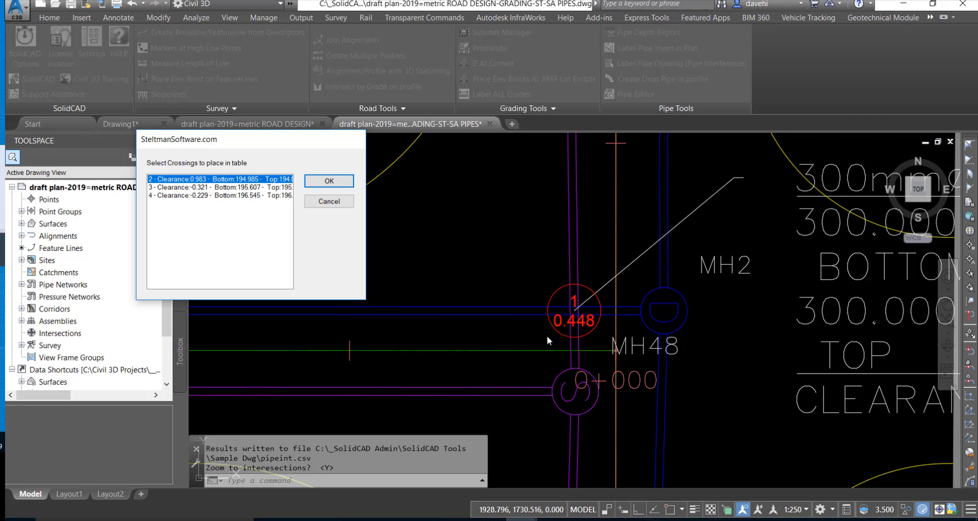
mouse_move(593, 321)
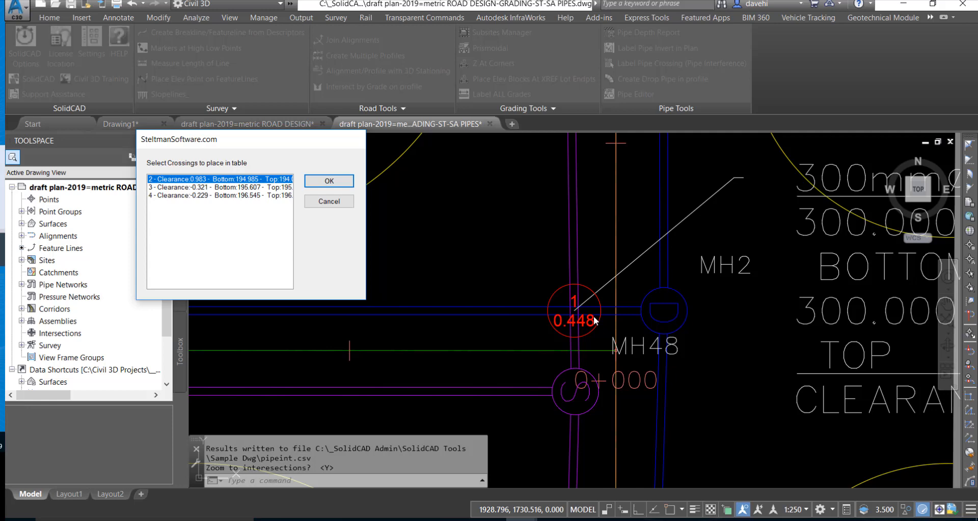
mouse_move(497, 320)
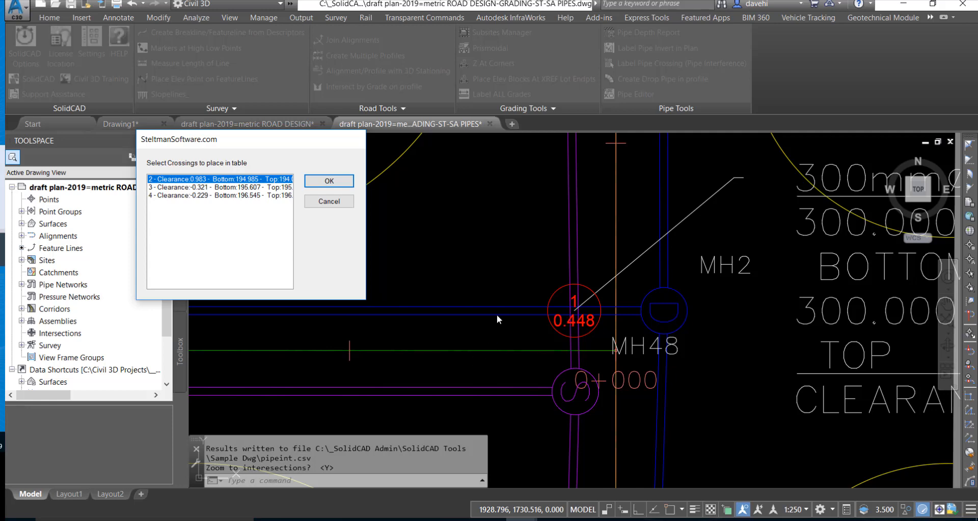
mouse_move(328, 201)
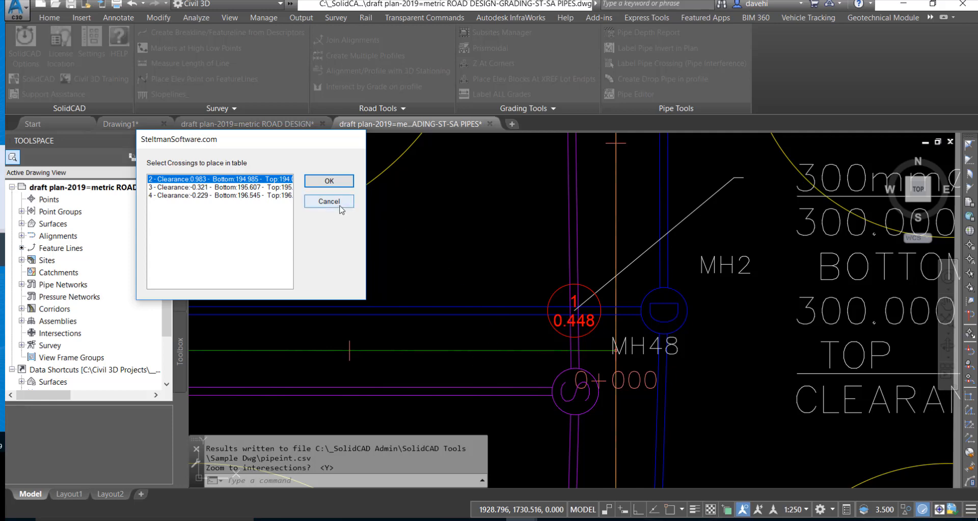
Step: Cancel the Select Crossings list to view crossing 1's 300 mm over 300 mm, 0.448 clearance label
click(327, 181)
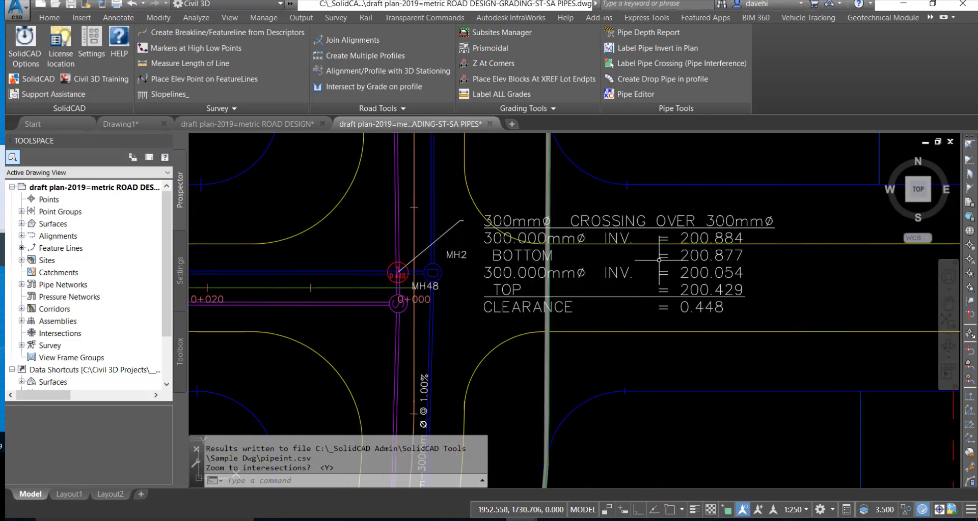
mouse_move(780, 269)
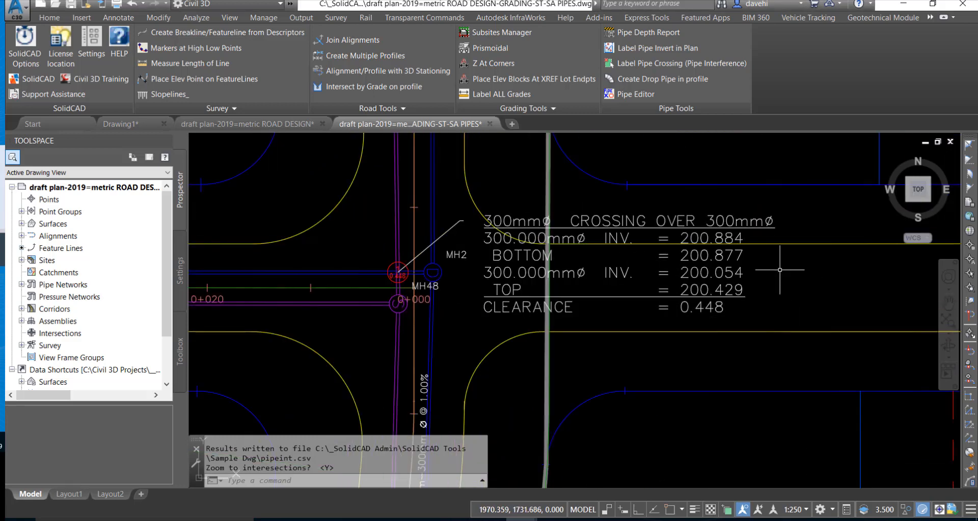
mouse_move(602, 424)
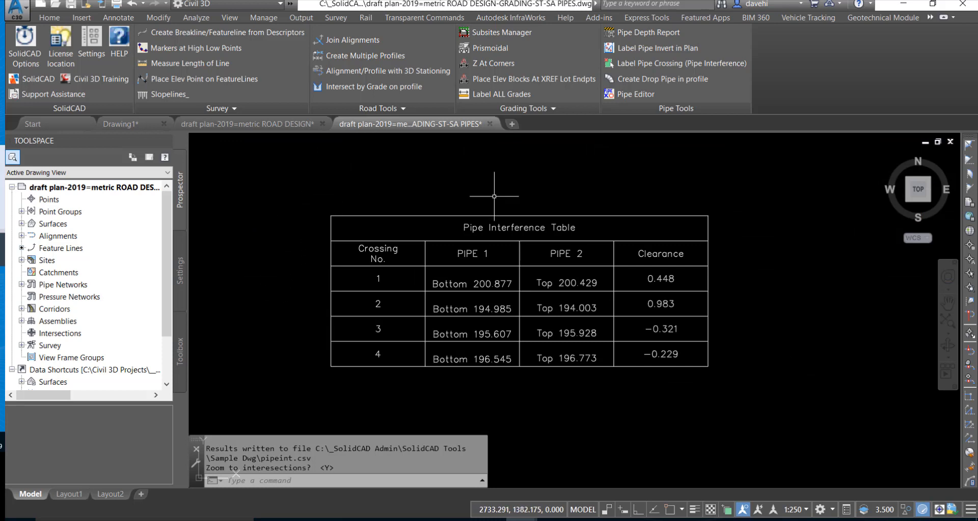
mouse_move(274, 368)
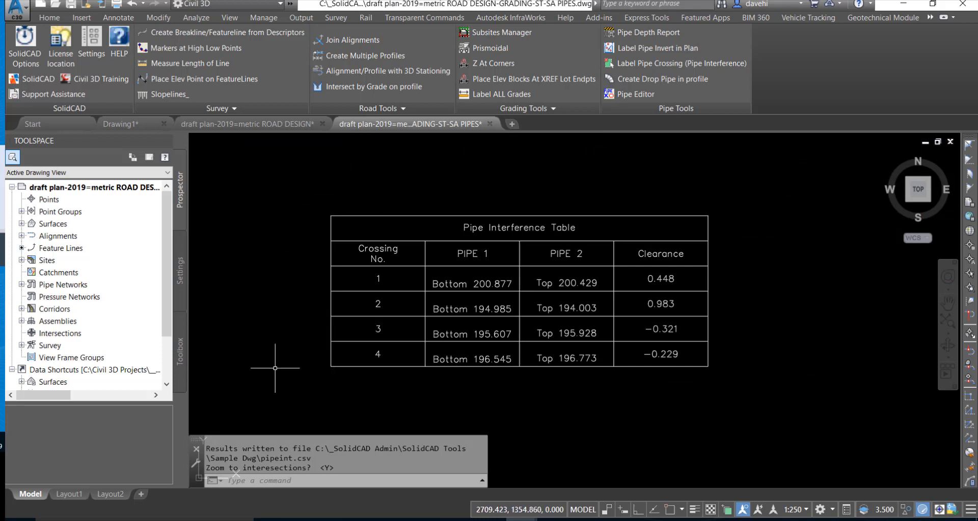